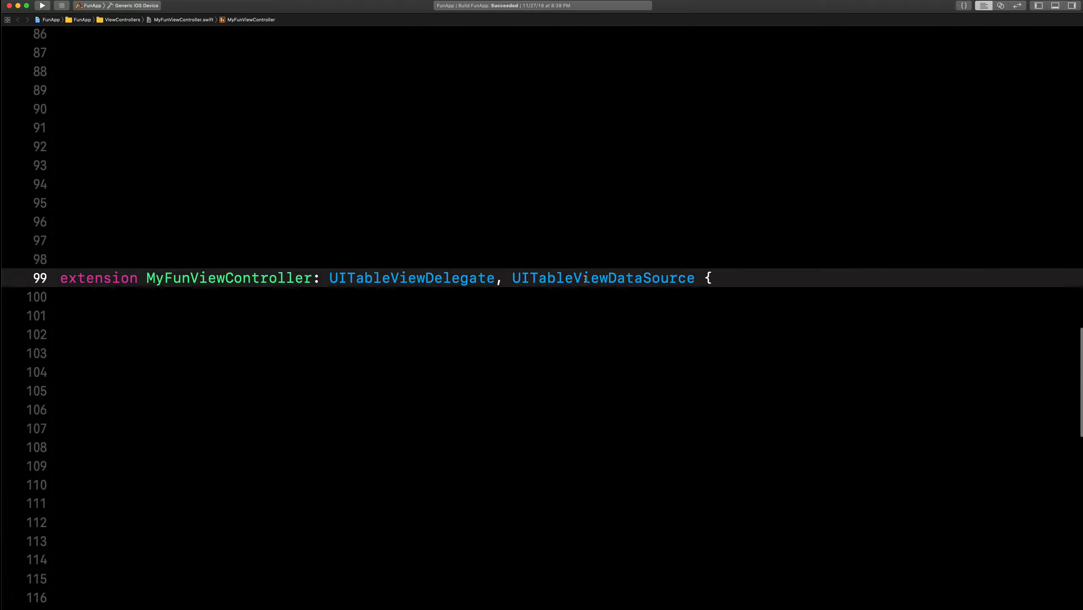
# - Declare typealias TableViewMethods = UITableViewDelegate & UITableViewDataSource above the MyFunViewController extension
pyautogui.write('typealias type name = type expression')
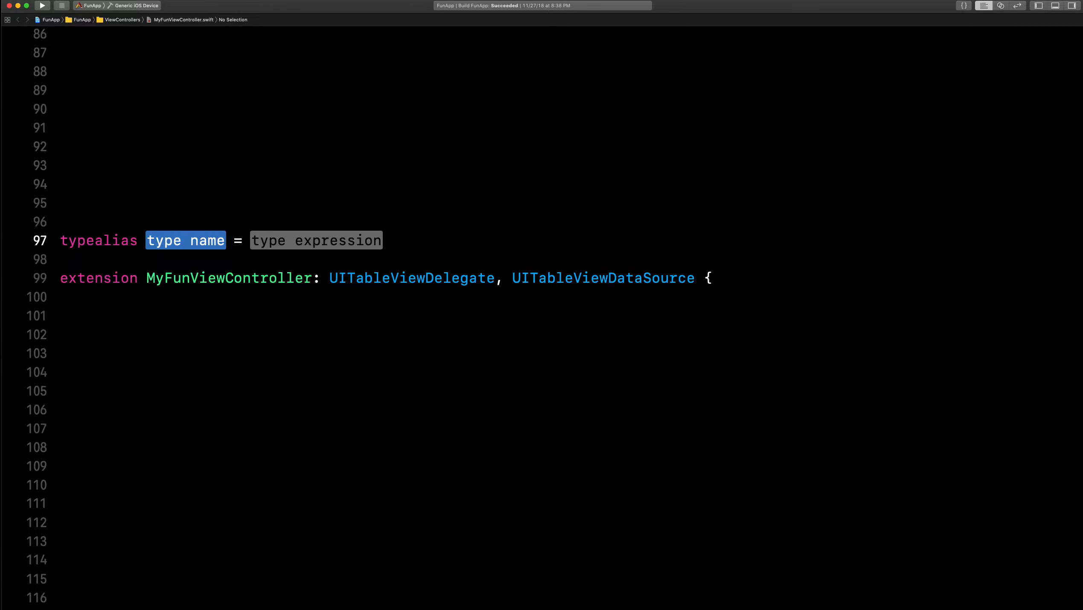
pyautogui.write('TableView')
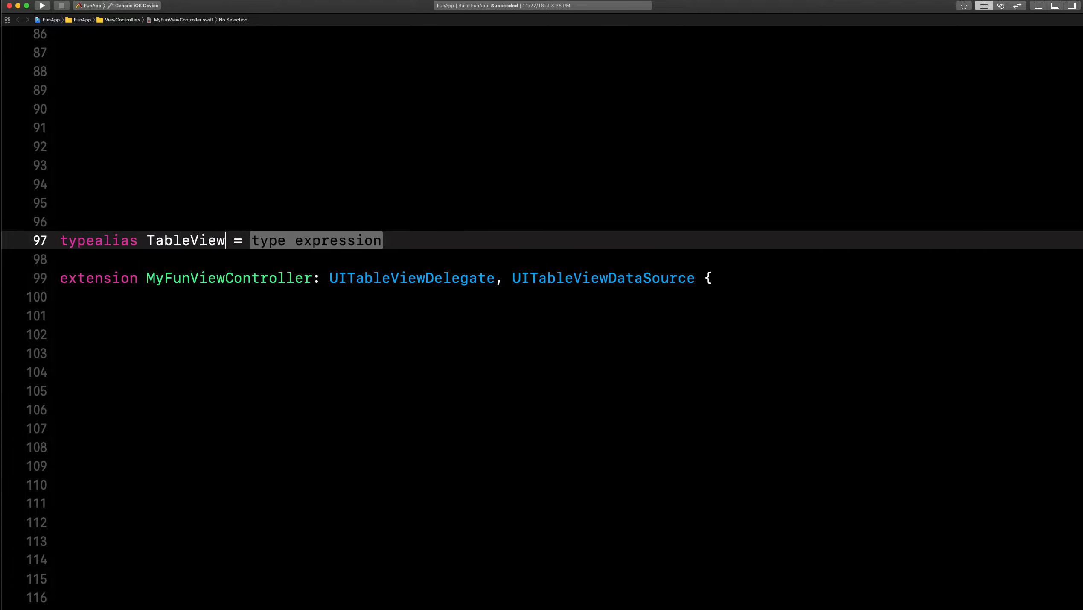
pyautogui.write('Methods = tab')
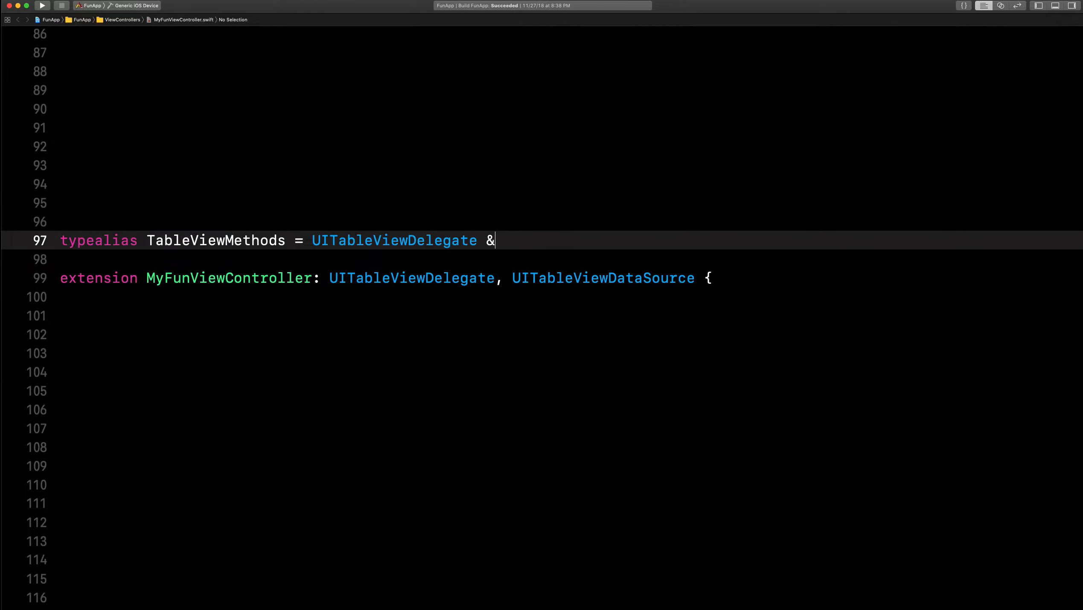
pyautogui.write('uit')
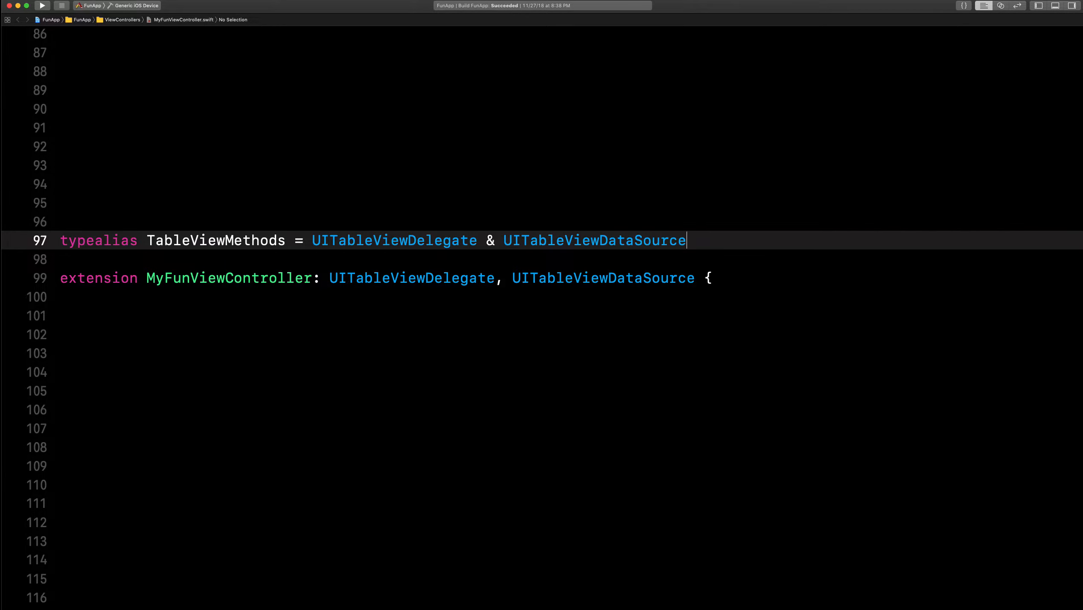
pyautogui.write('tab')
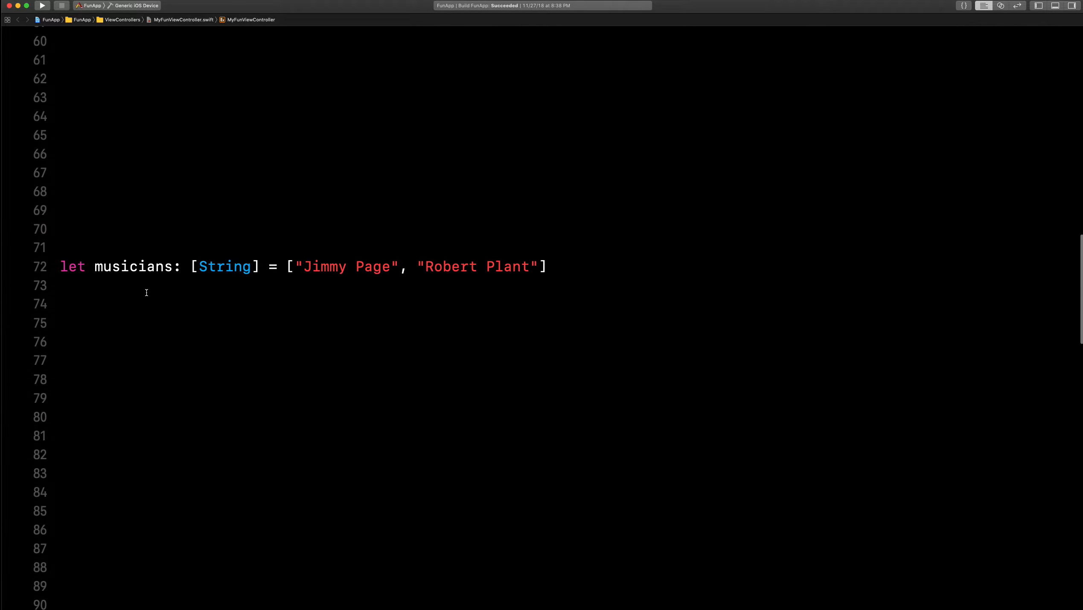
# - Declare typealias MusicianName = String above the musicians array and start using it for the array type
pyautogui.moveTo(289, 267); pyautogui.dragTo(545, 266)
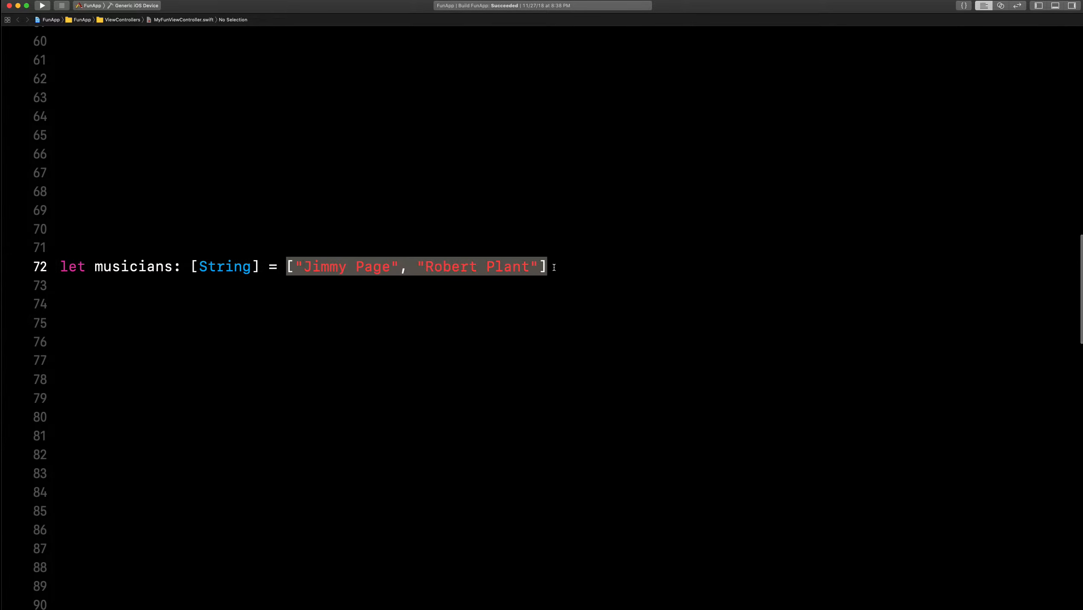
pyautogui.write('typealias Mus =')
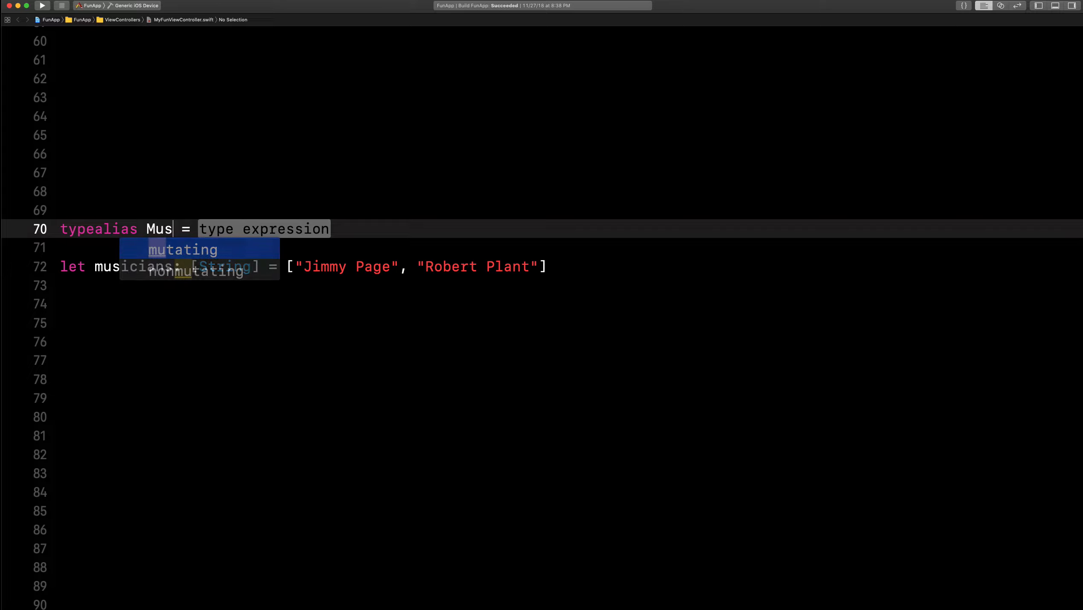
pyautogui.write('icianName')
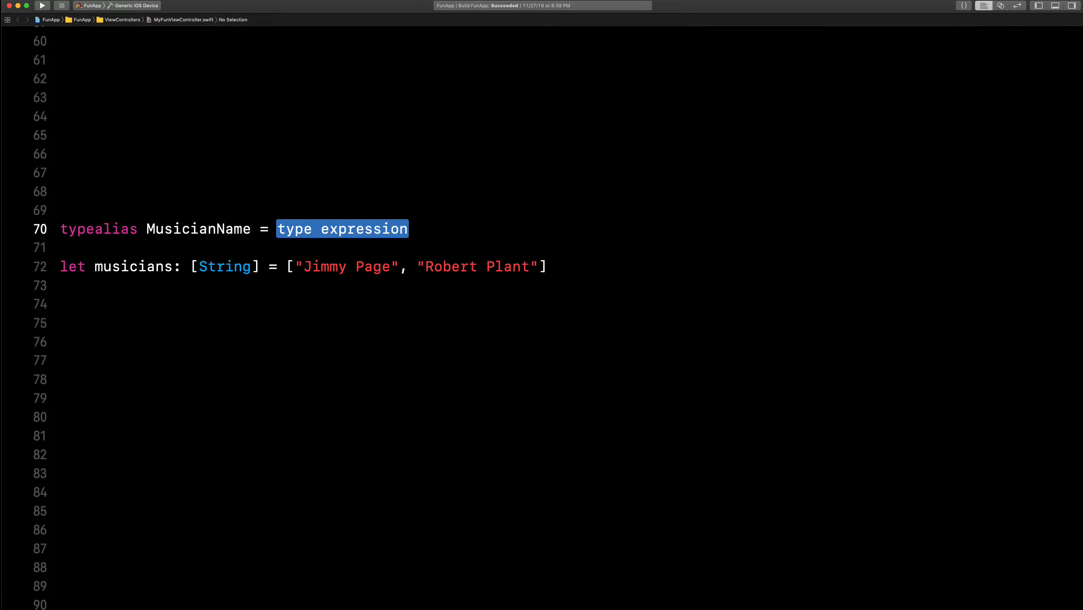
pyautogui.write('String')
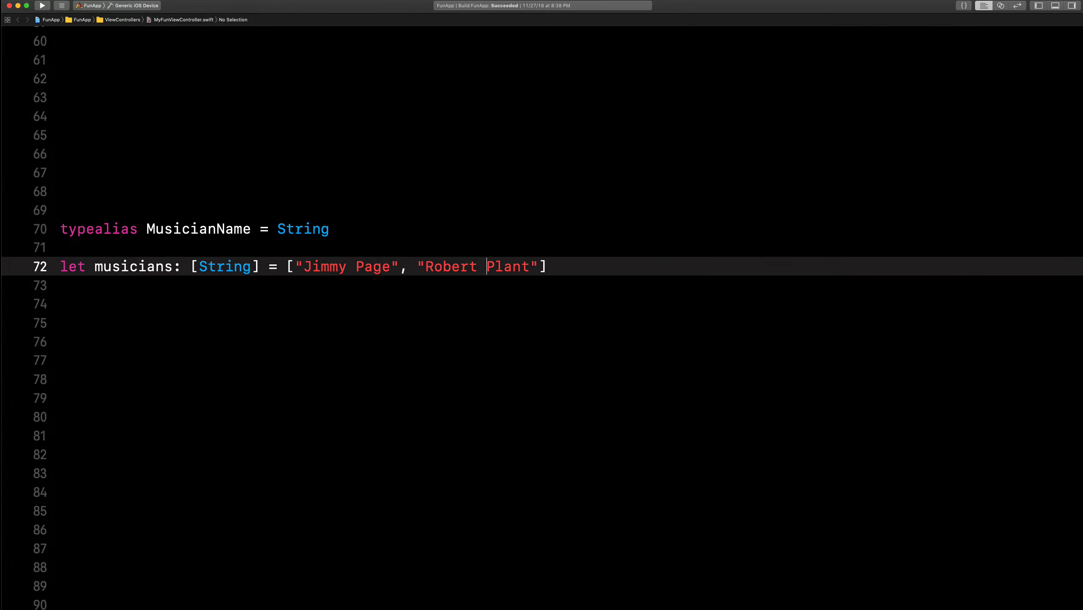
pyautogui.write('mu')
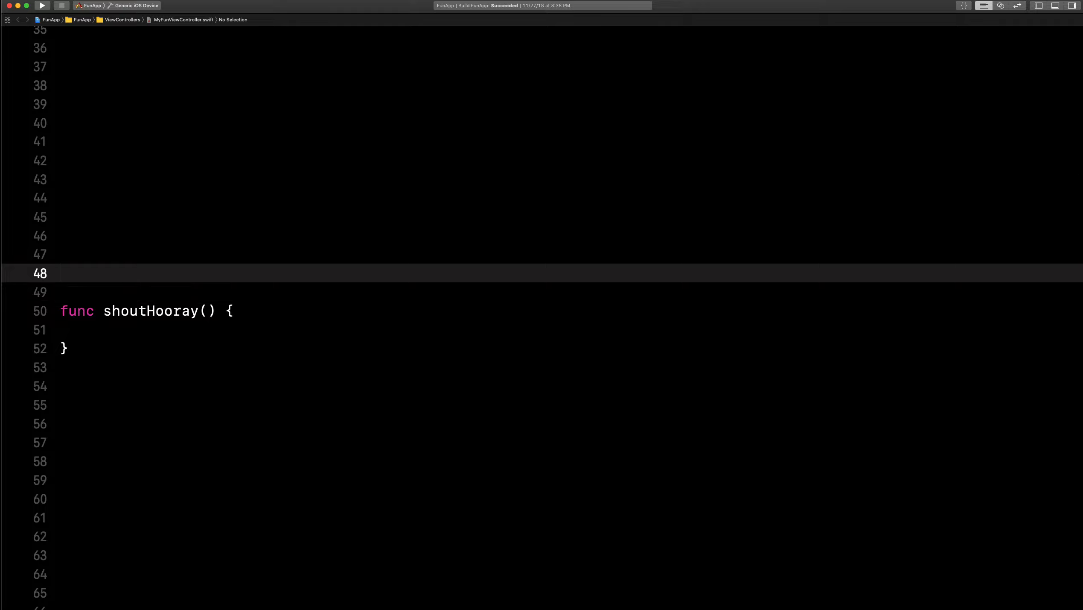
# - Declare typealias MyClosure = () -> () and give shoutHooray a then: MyClosure parameter
pyautogui.write('typealias MyClosure = () -> (')
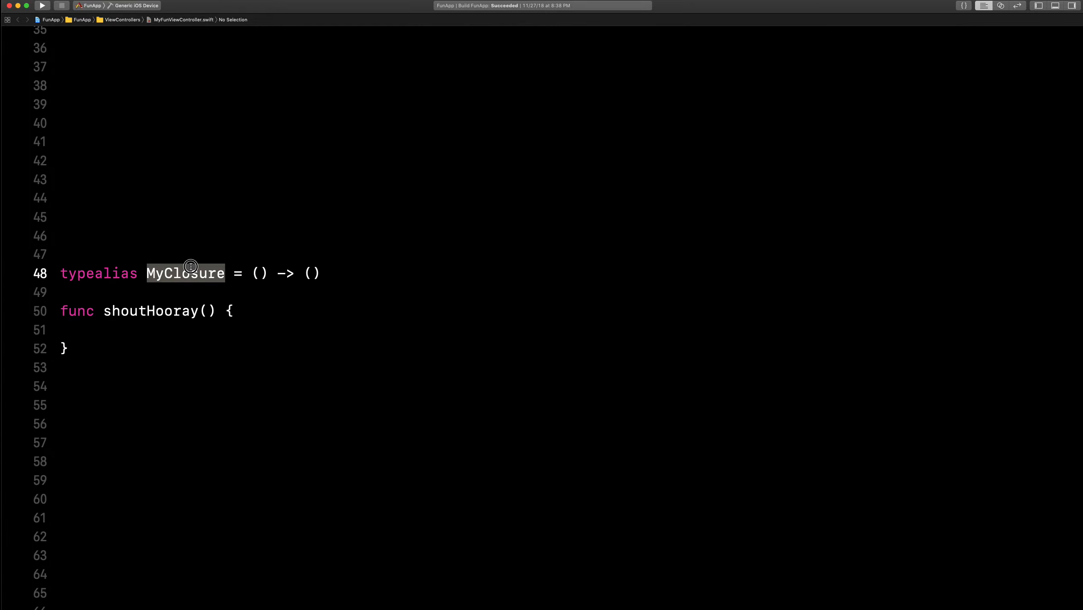
pyautogui.click(207, 311)
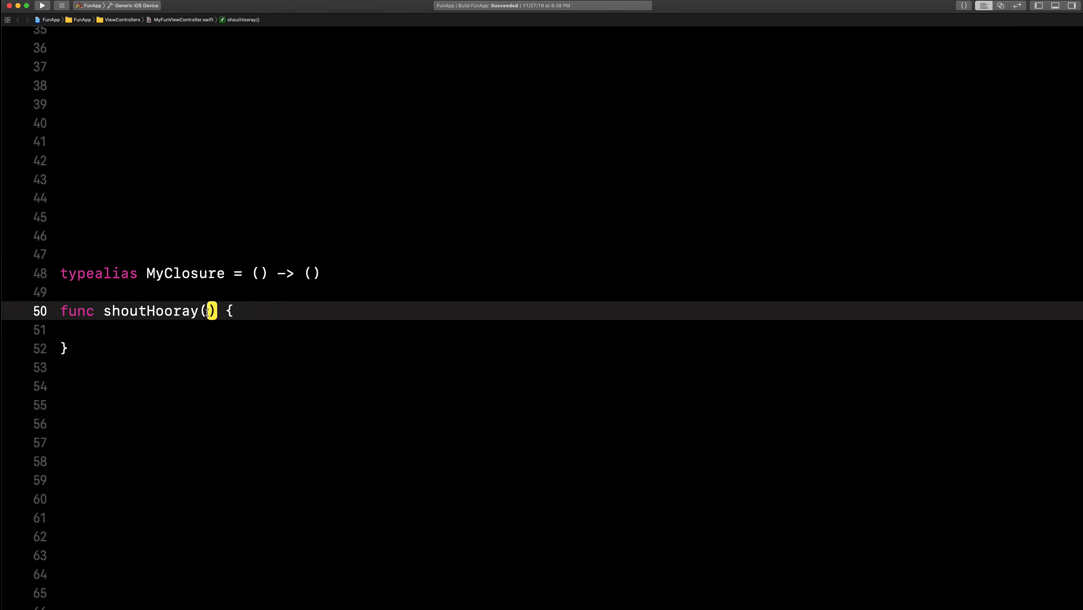
pyautogui.write('then: myc')
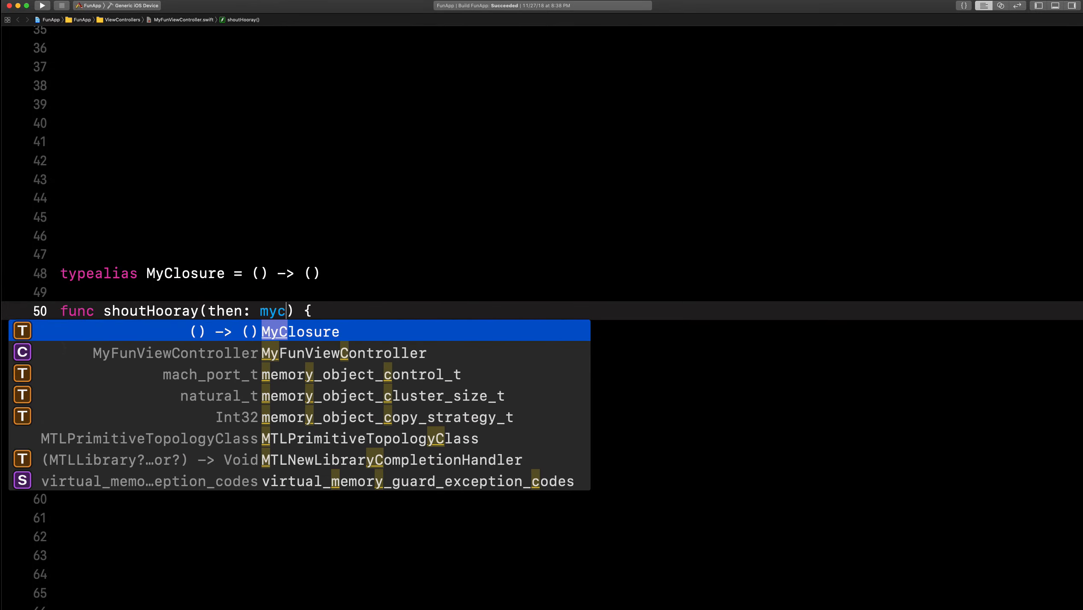